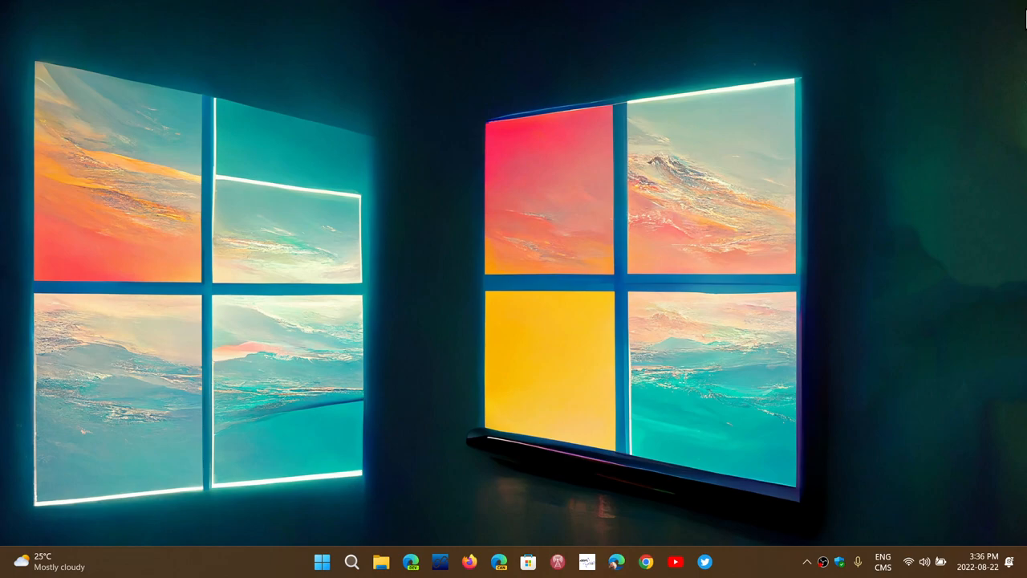
mouse_move(949, 149)
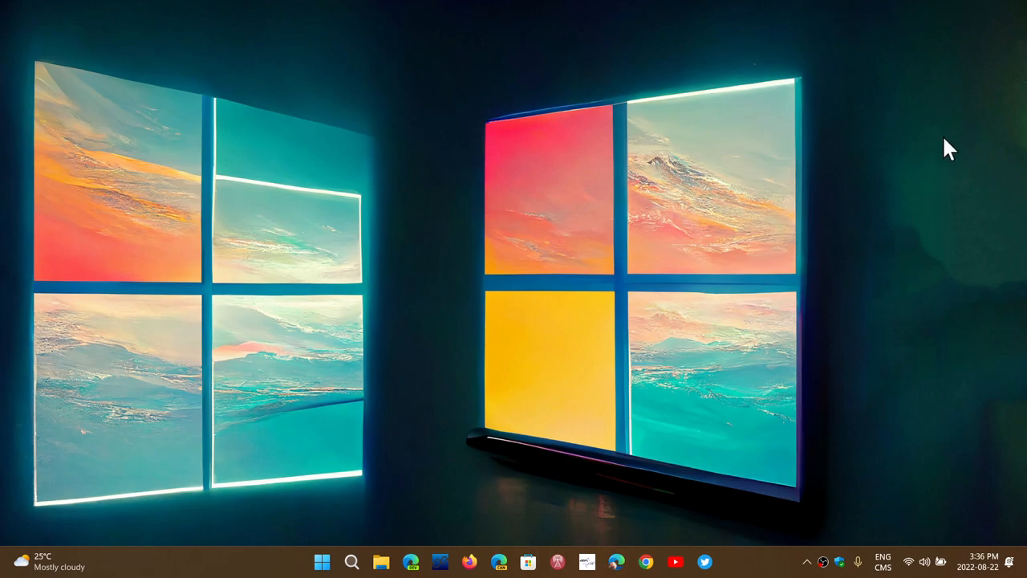
mouse_move(634, 349)
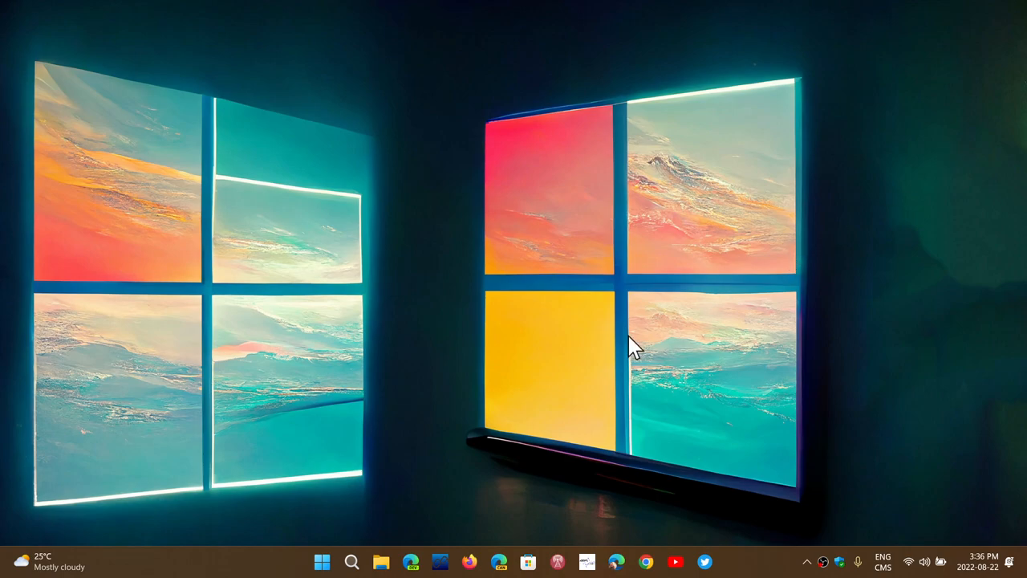
mouse_move(537, 377)
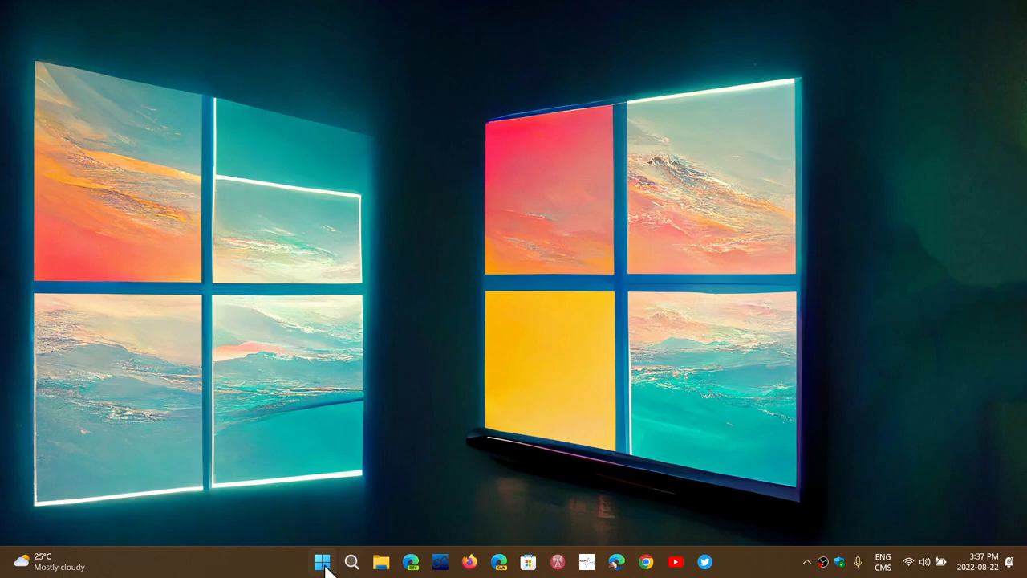
Check Display adaptors in Device Manager, then search Windows for 'graphics settings'
right_click(323, 562)
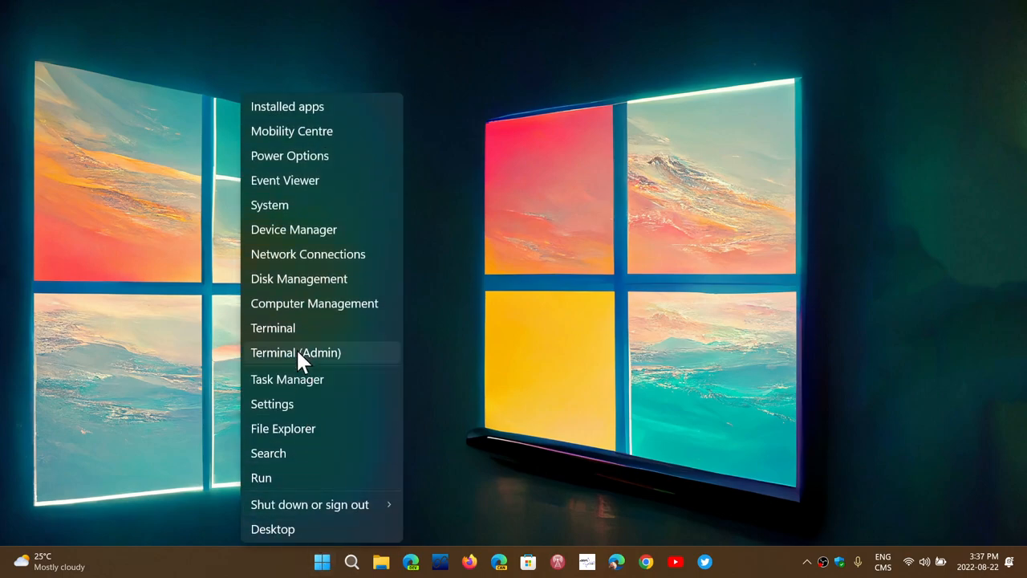
mouse_move(301, 234)
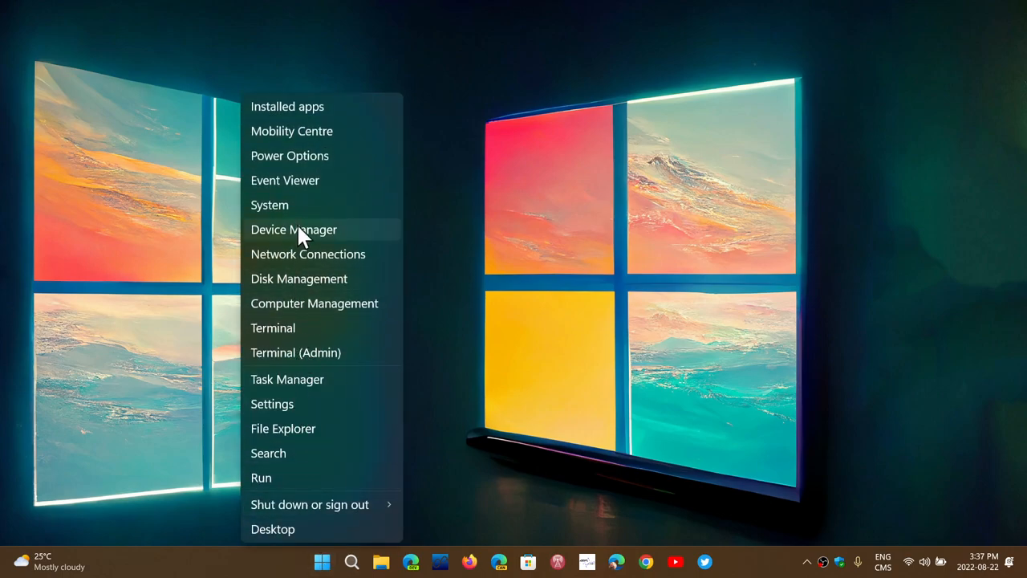
left_click(294, 229)
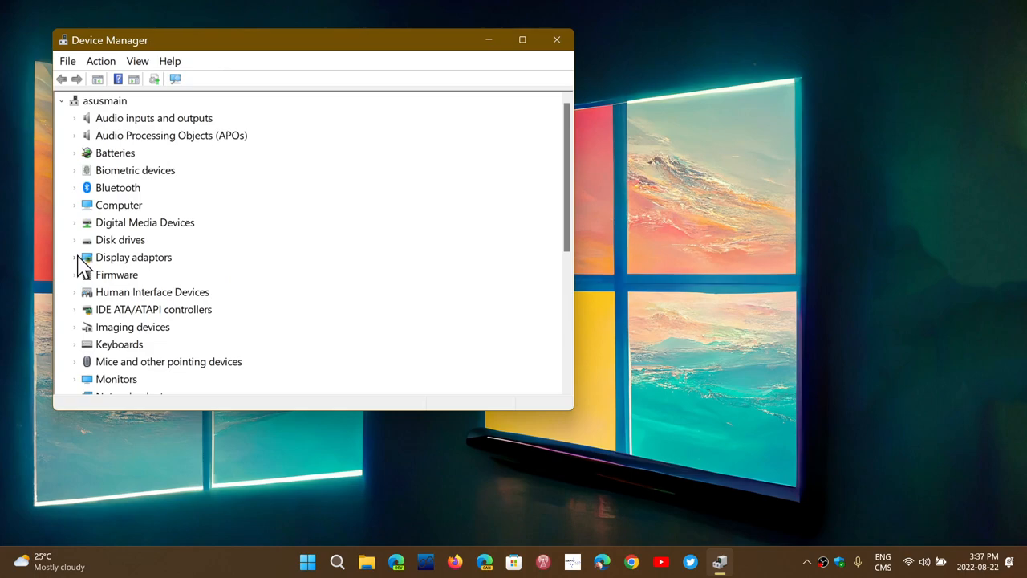
left_click(75, 257)
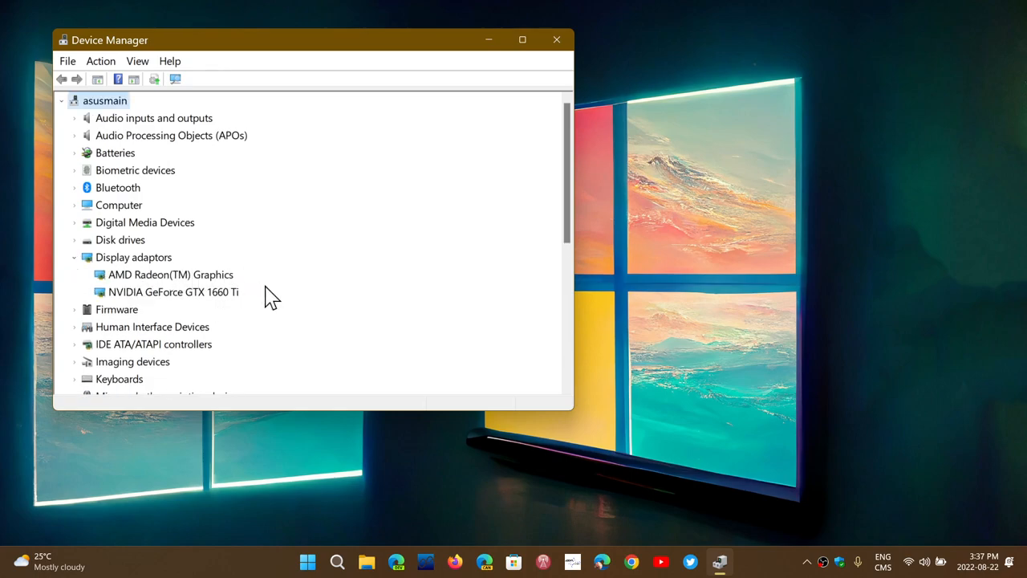
mouse_move(313, 309)
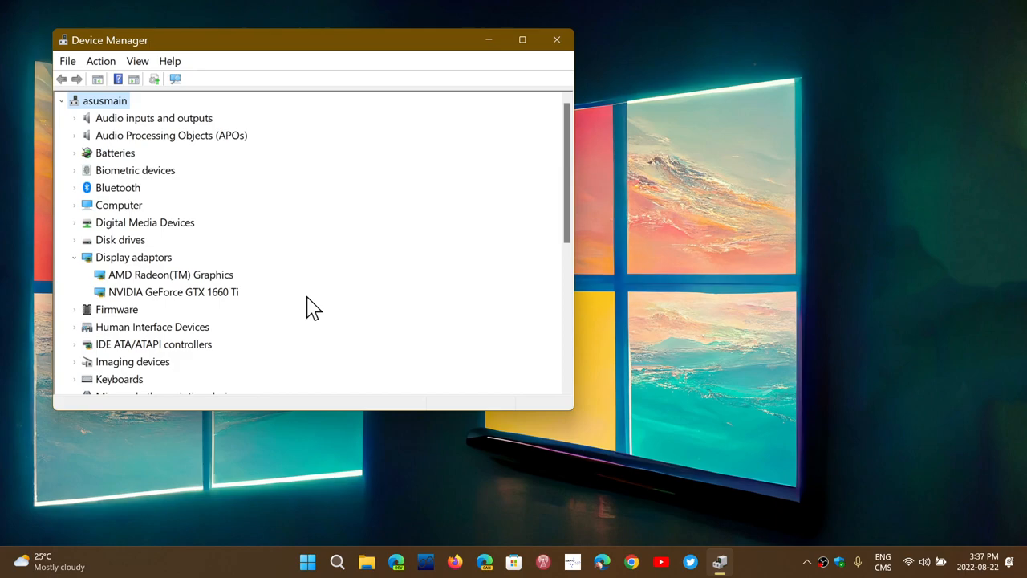
mouse_move(254, 309)
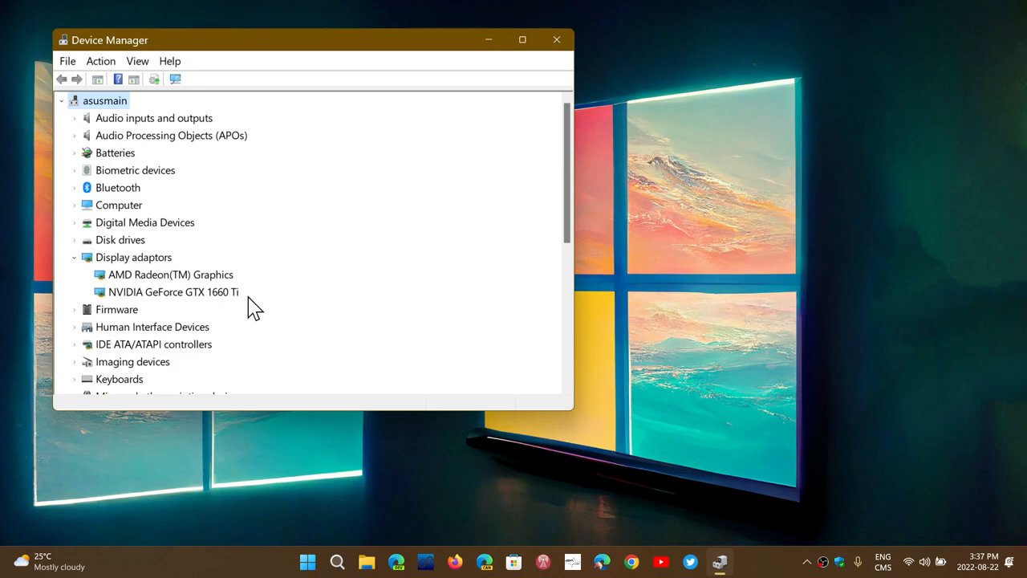
mouse_move(557, 39)
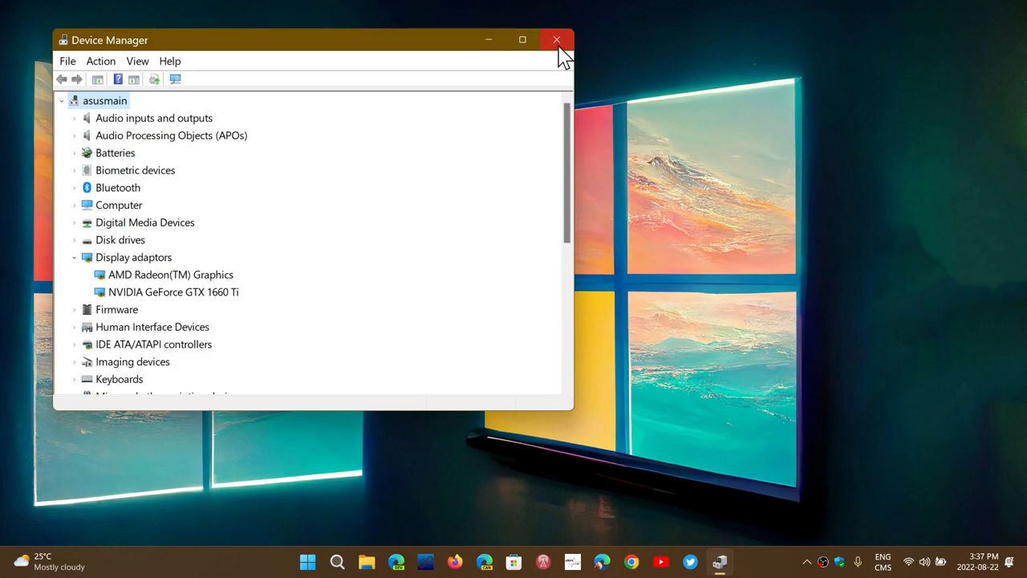
left_click(556, 39)
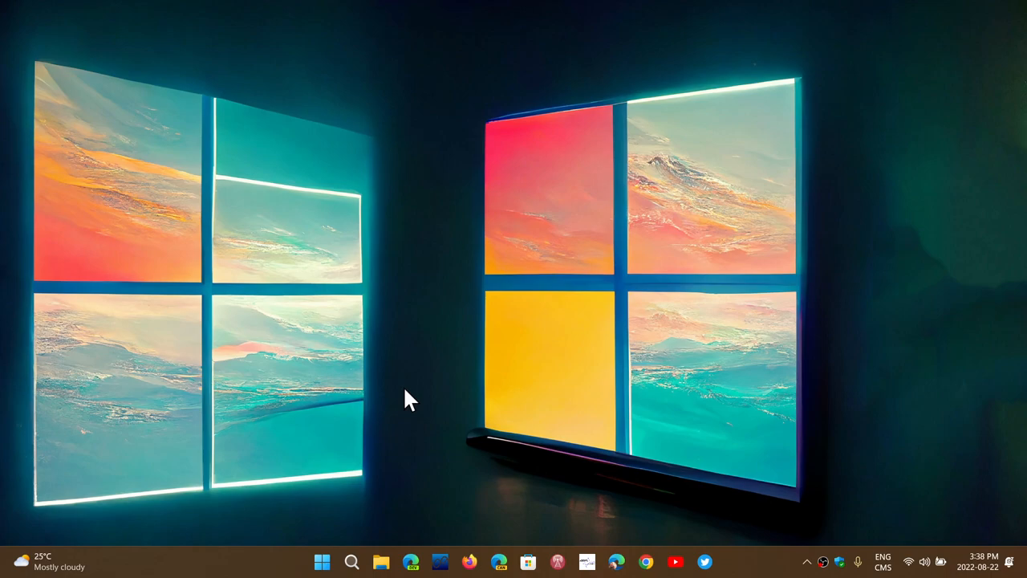
mouse_move(351, 561)
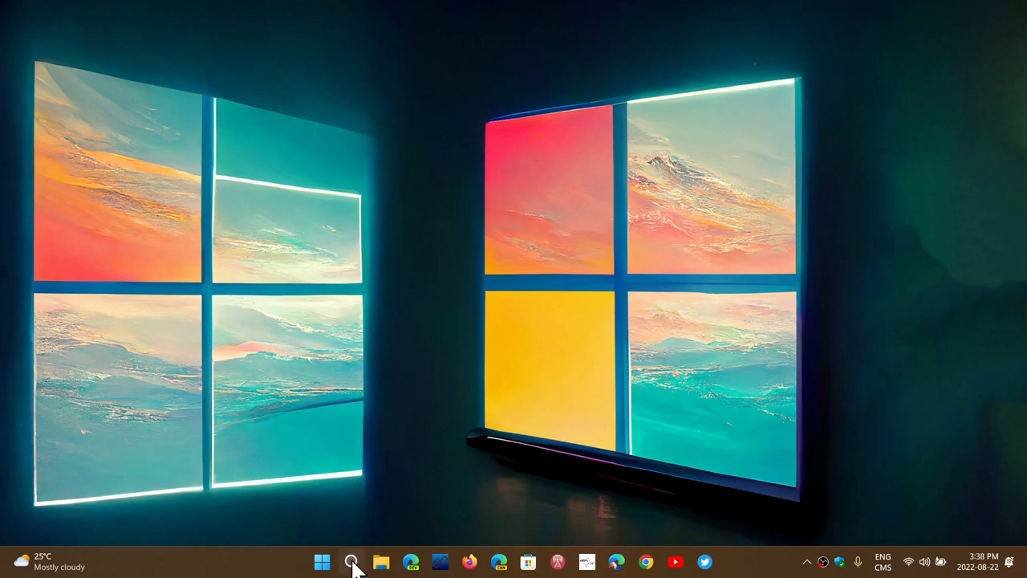
left_click(352, 560)
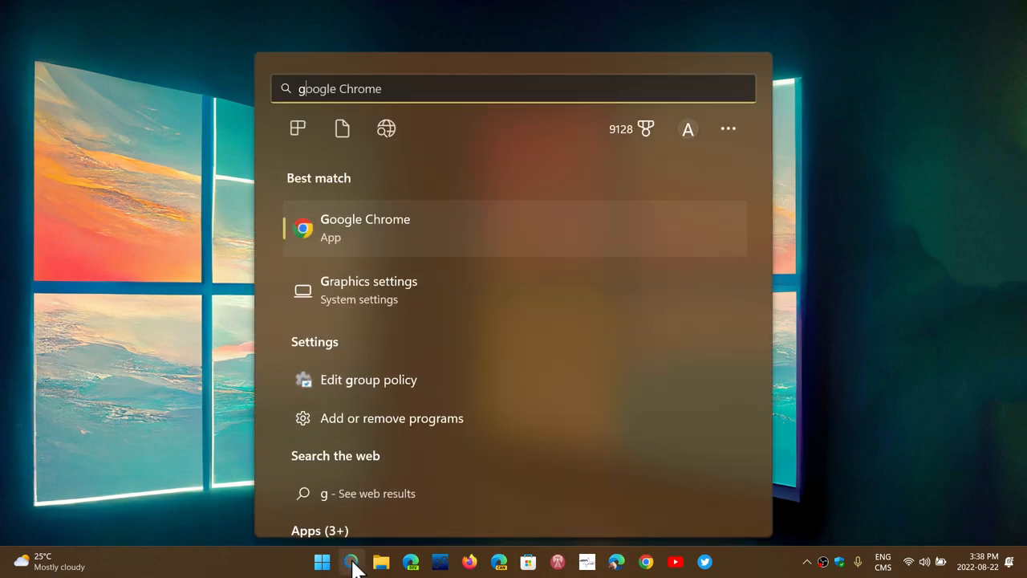
type("graphics settings")
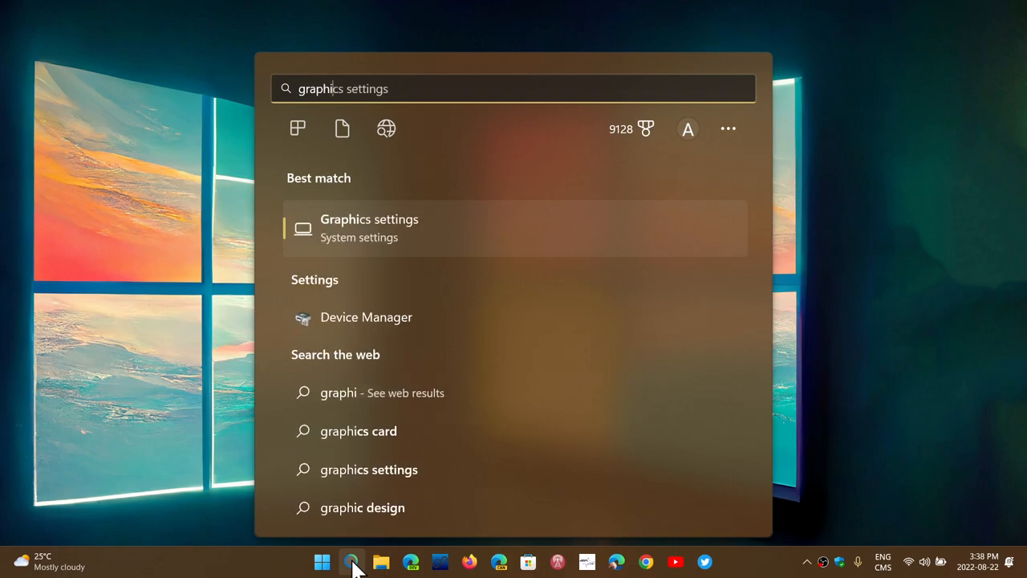
mouse_move(401, 245)
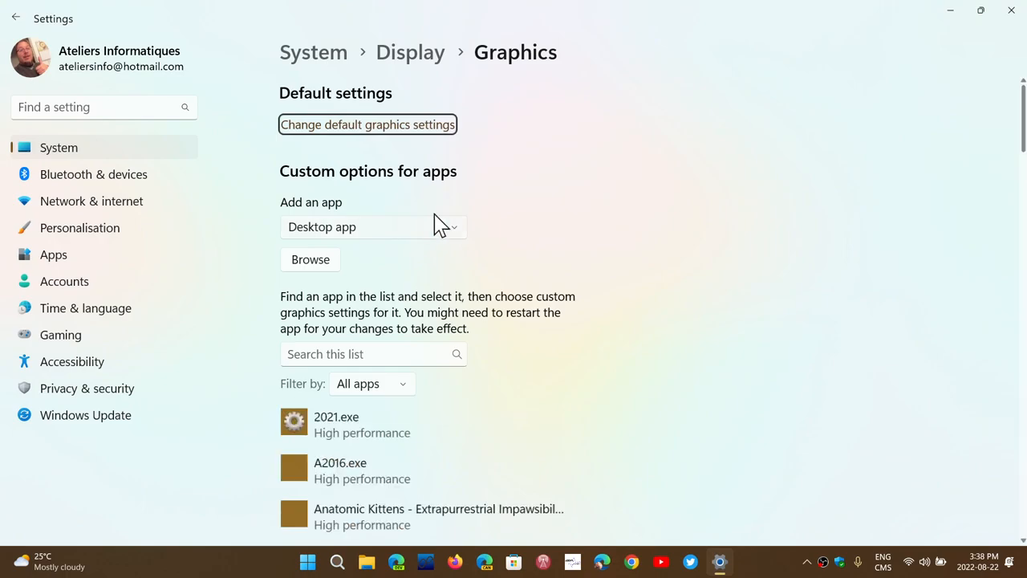
mouse_move(526, 132)
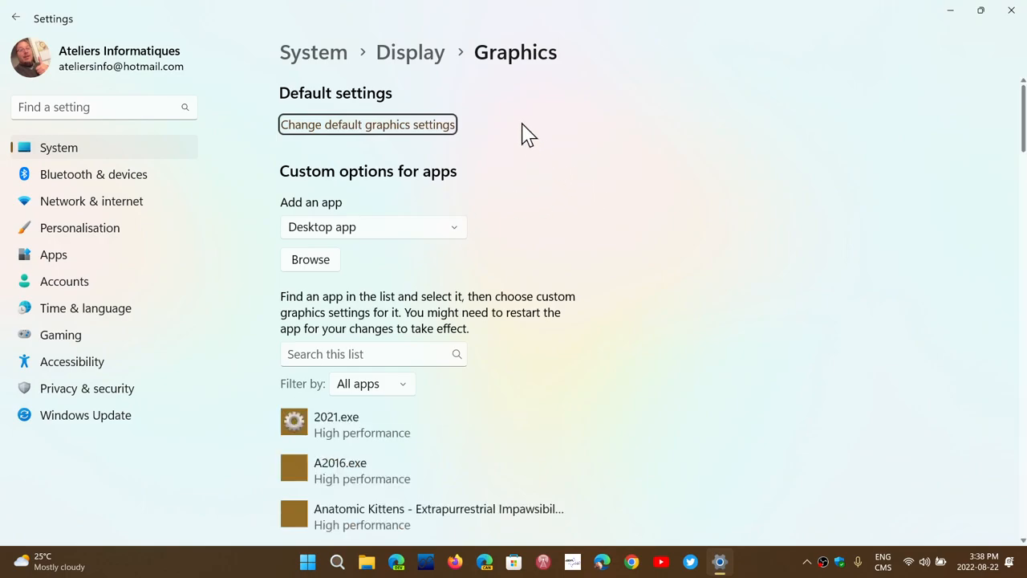
mouse_move(477, 231)
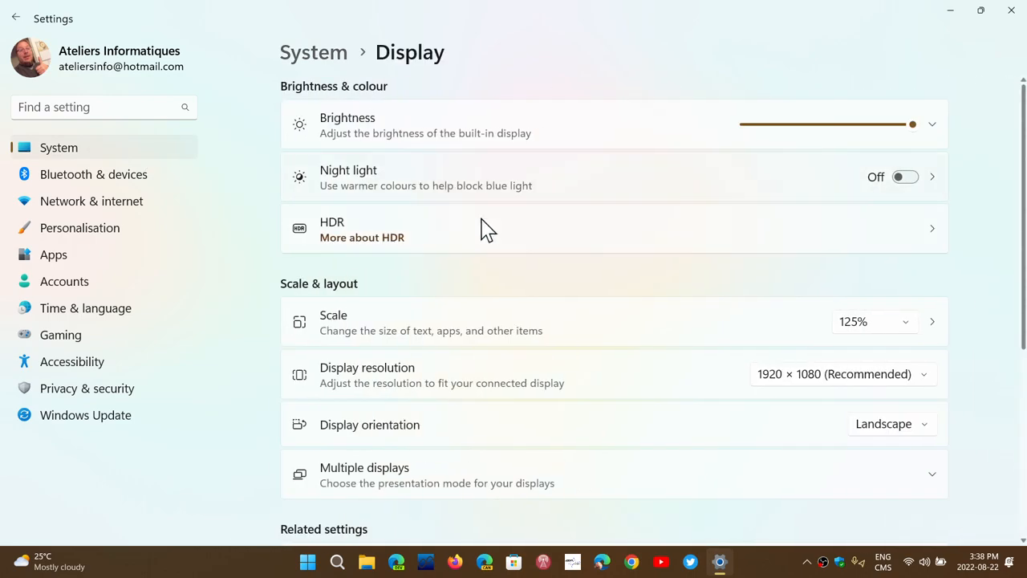
scroll("down", 3)
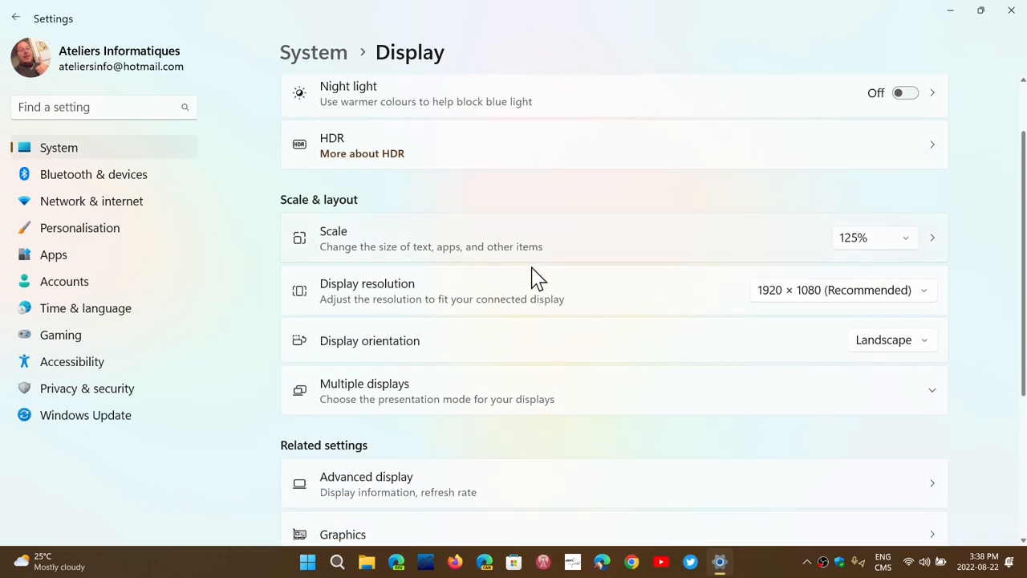
scroll("down", 3)
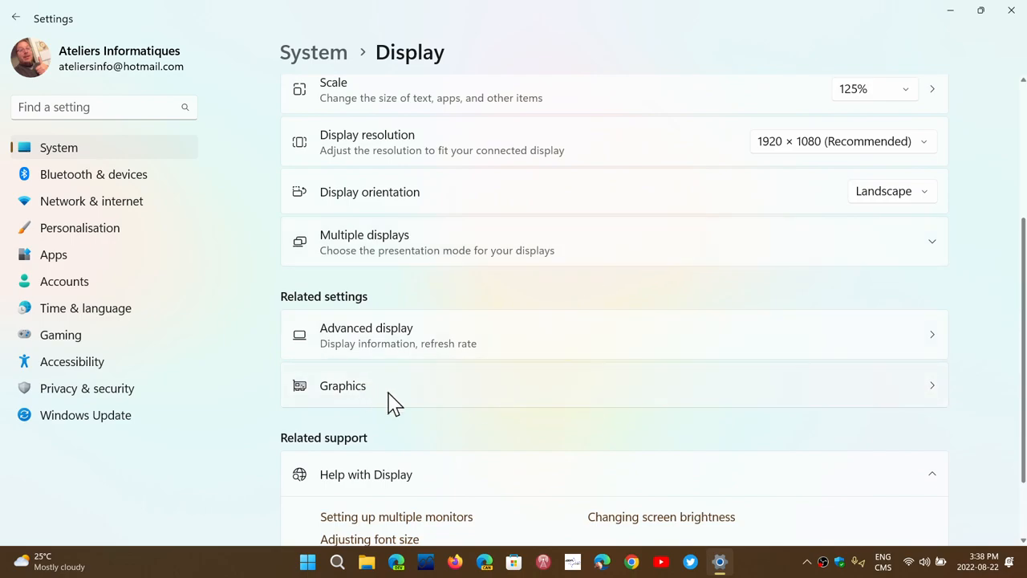
left_click(343, 385)
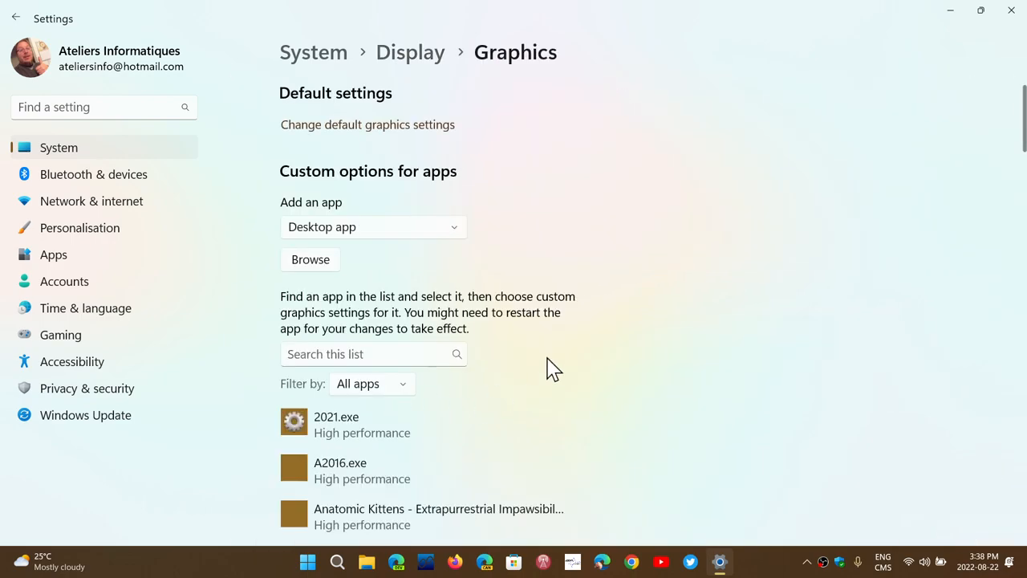
mouse_move(321, 233)
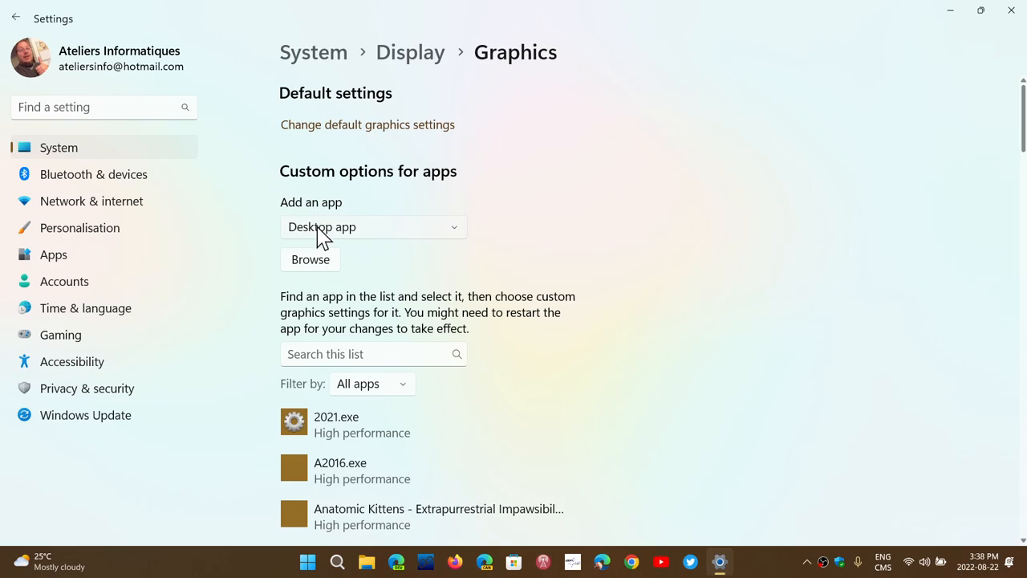
mouse_move(377, 265)
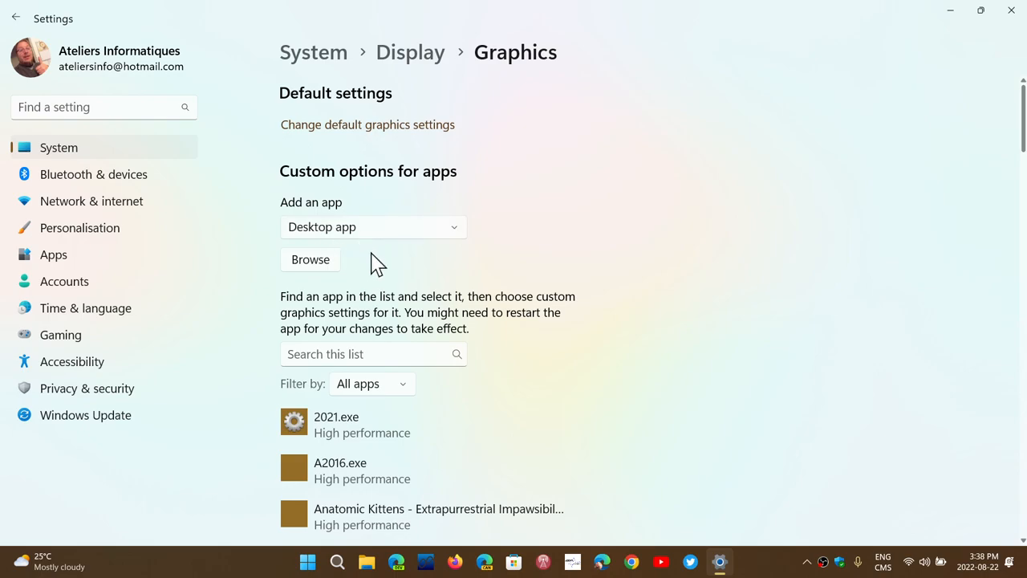
Switch the add-app type to Microsoft Store app and browse the available Store apps
left_click(372, 226)
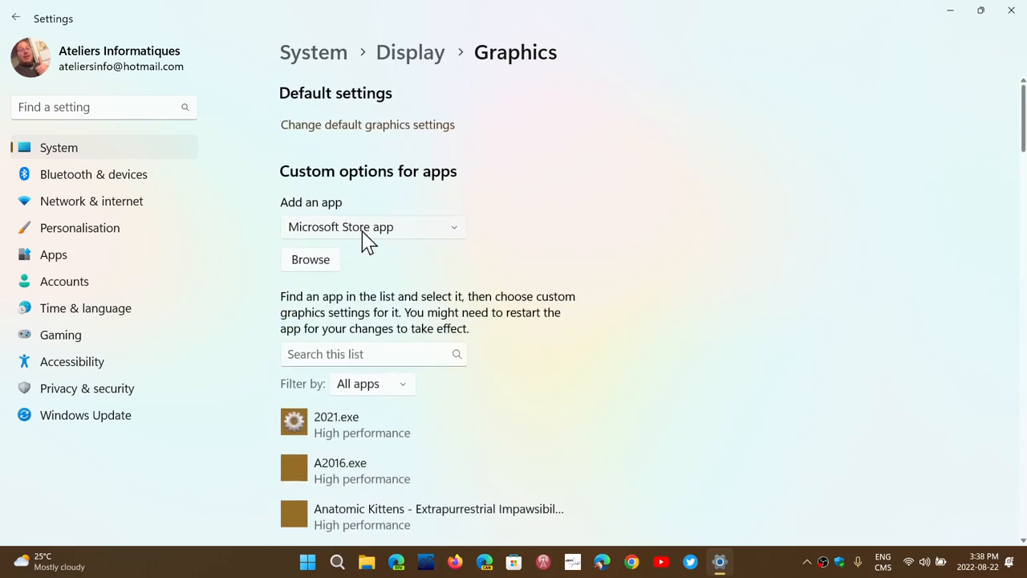
left_click(372, 226)
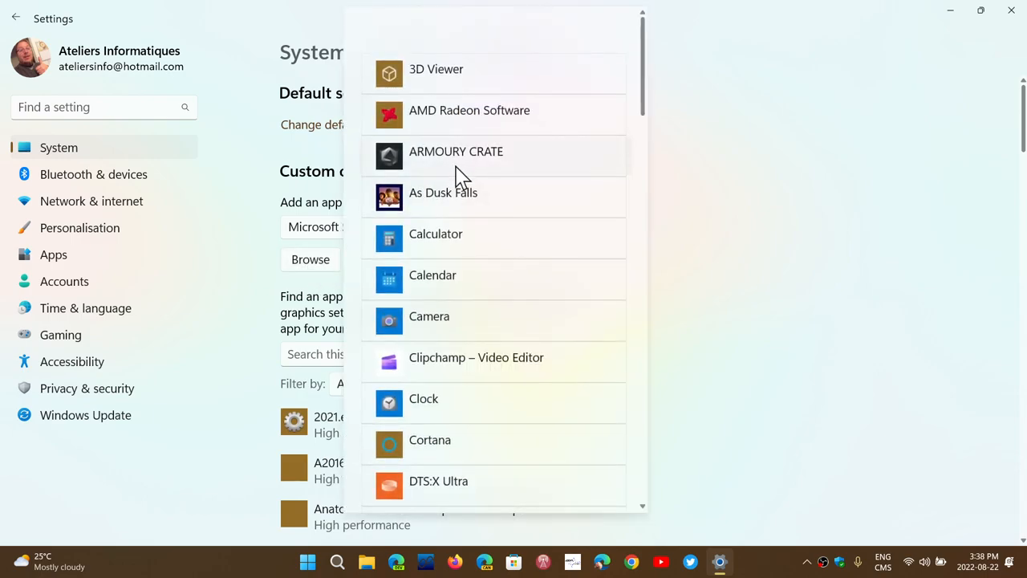
scroll("down", 3)
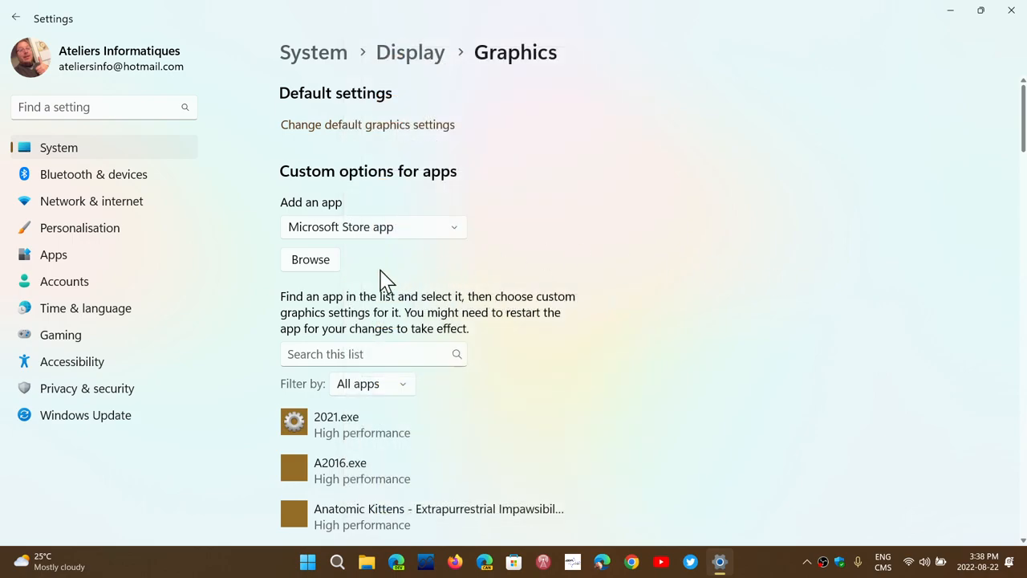
left_click(372, 226)
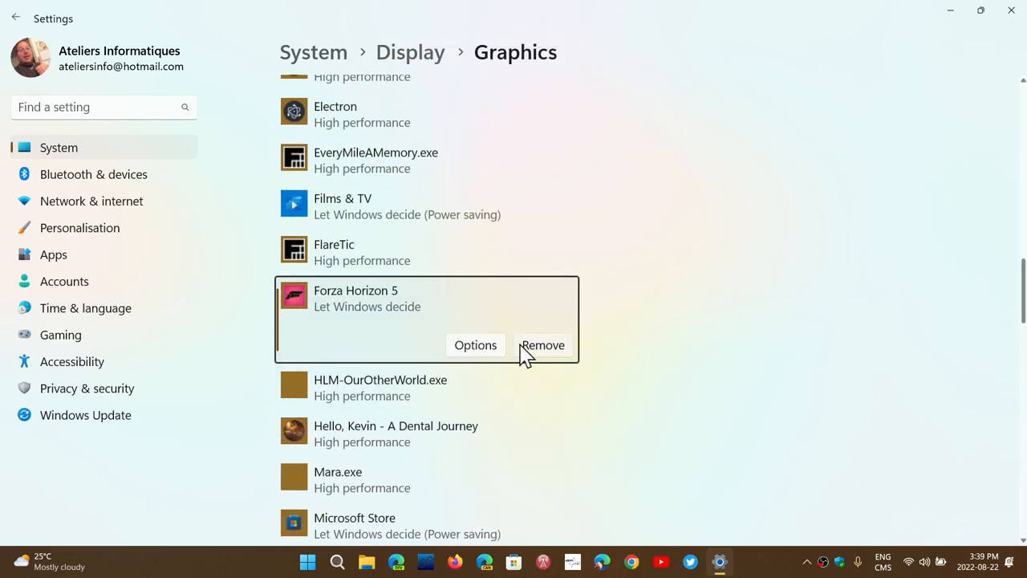
Try High performance for Forza Horizon 5, then cancel without saving
left_click(475, 345)
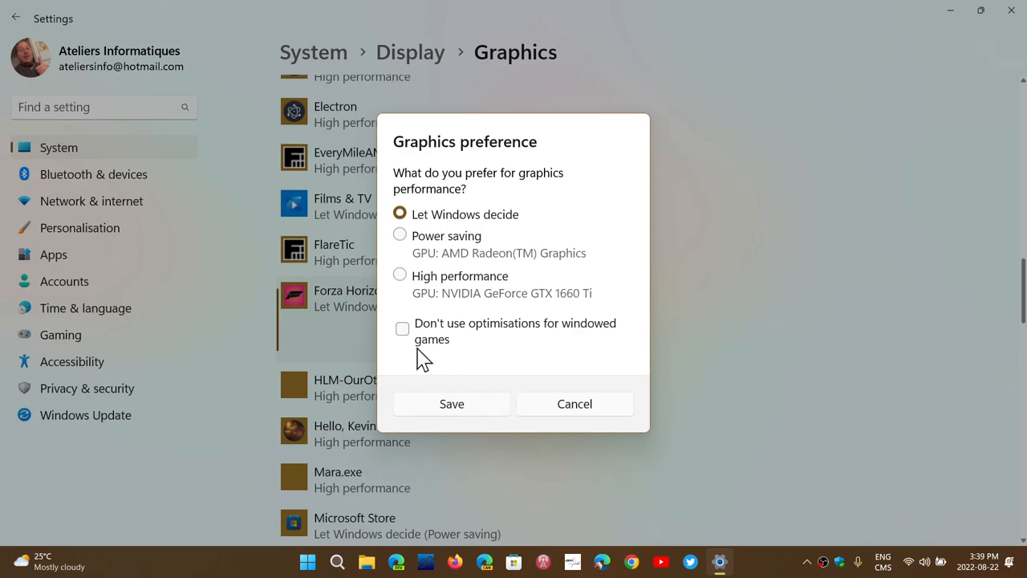
mouse_move(522, 233)
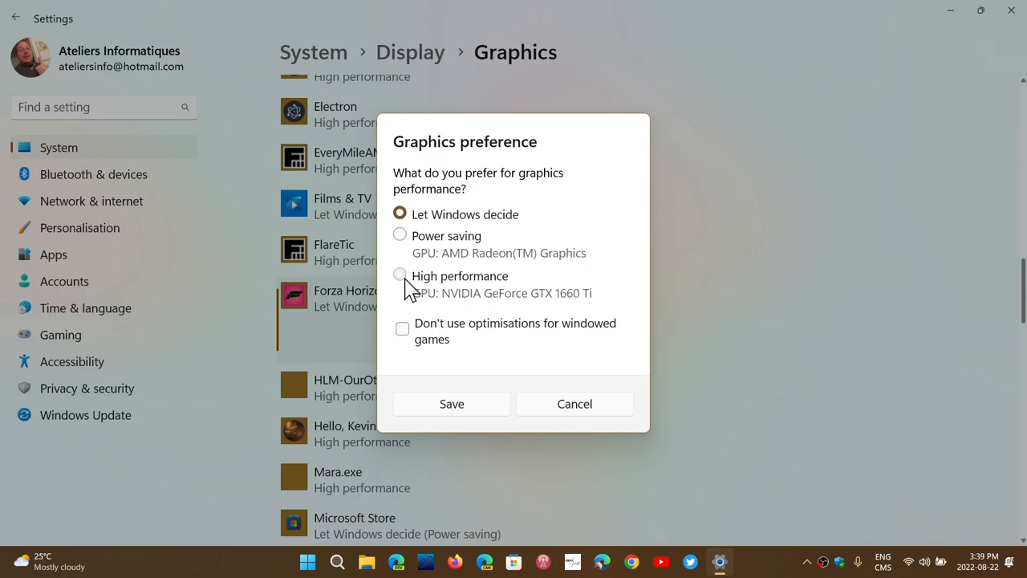
left_click(400, 275)
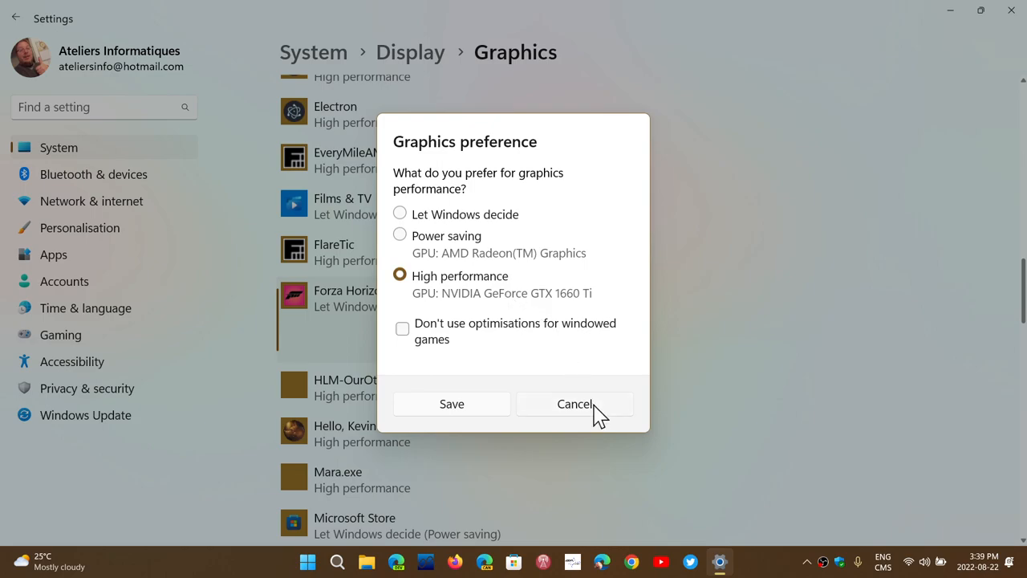
left_click(574, 403)
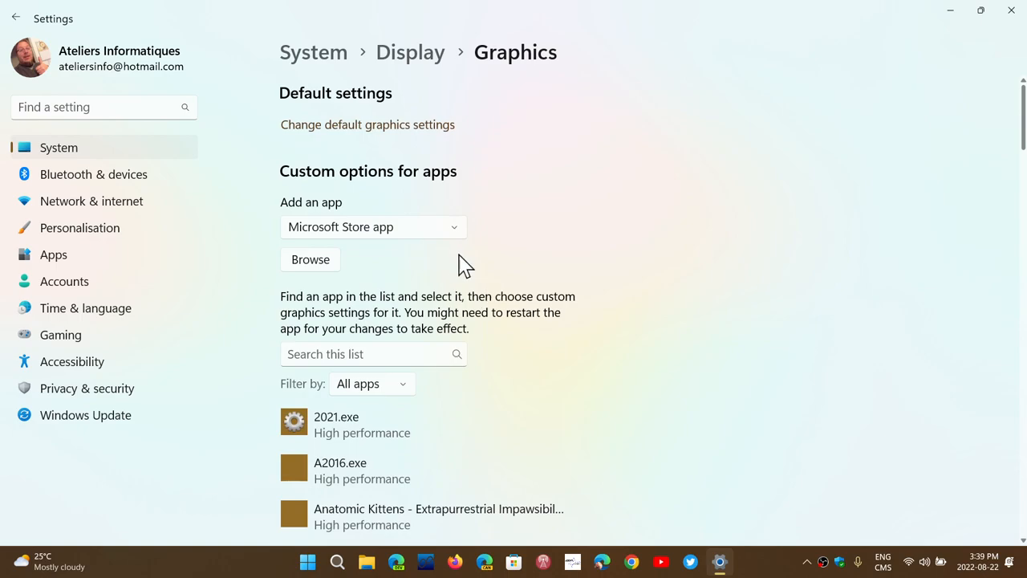
mouse_move(371, 241)
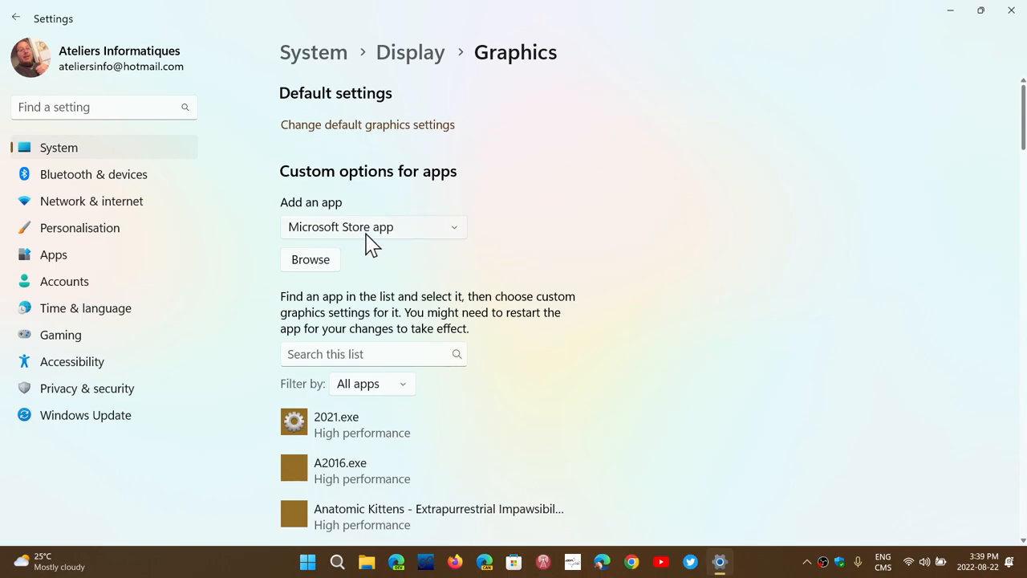
Choose Desktop app as the type to add and bring up the file picker
left_click(373, 227)
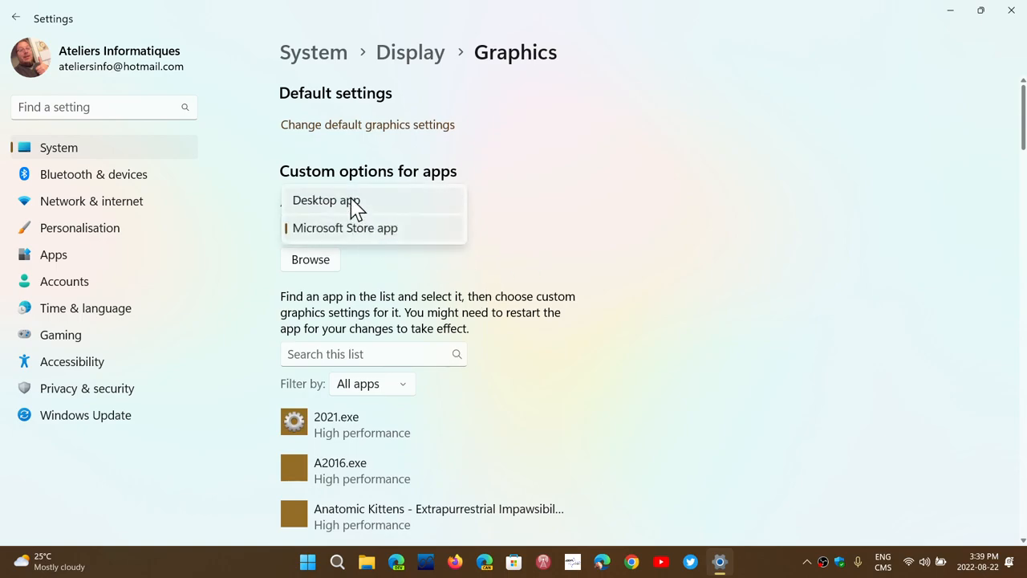
left_click(325, 199)
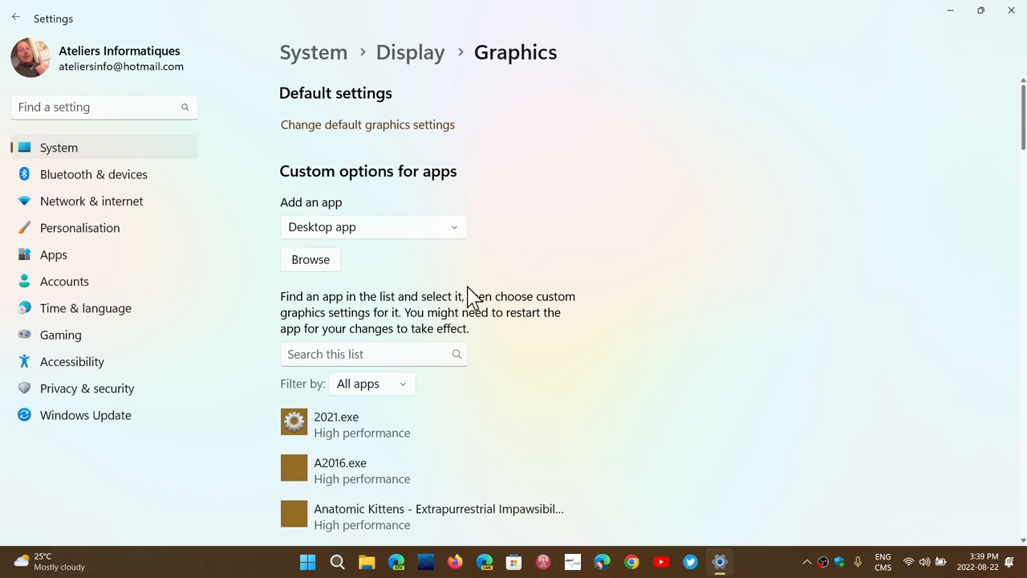
left_click(310, 259)
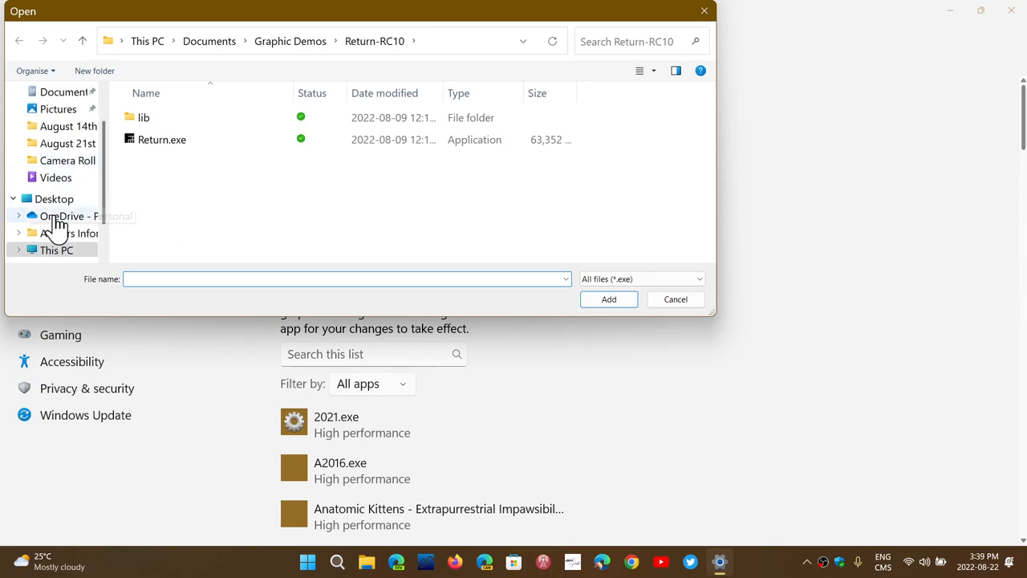
Browse This PC, OS (C:), Program Files, SDRplay and API, then return to Program Files
left_click(55, 250)
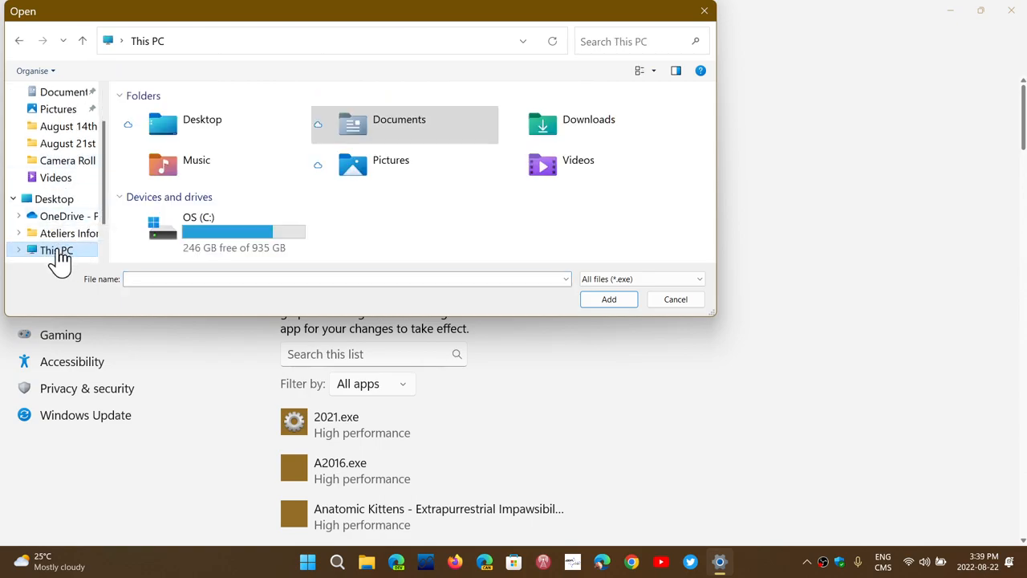
double_click(198, 224)
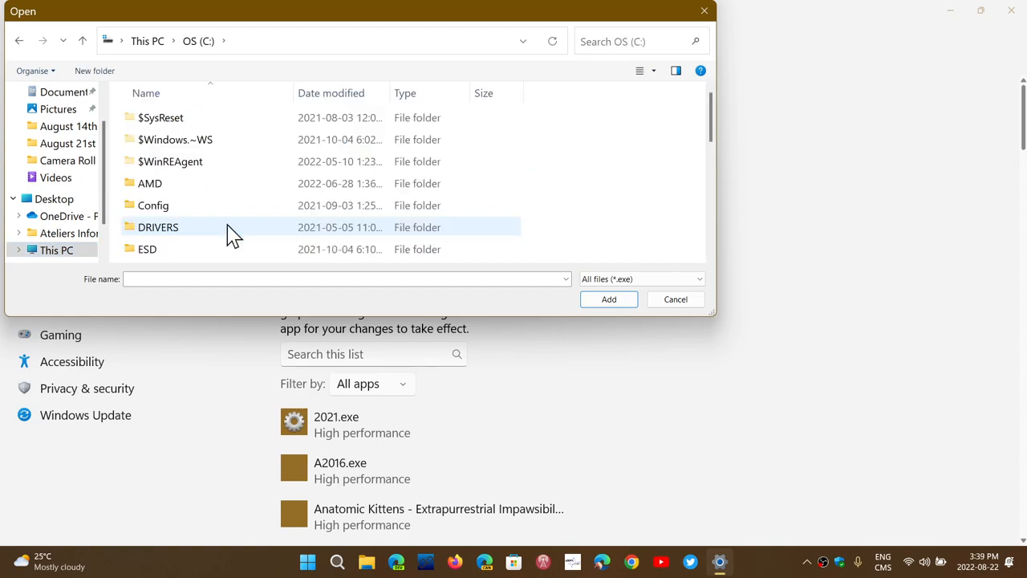
scroll("down", 3)
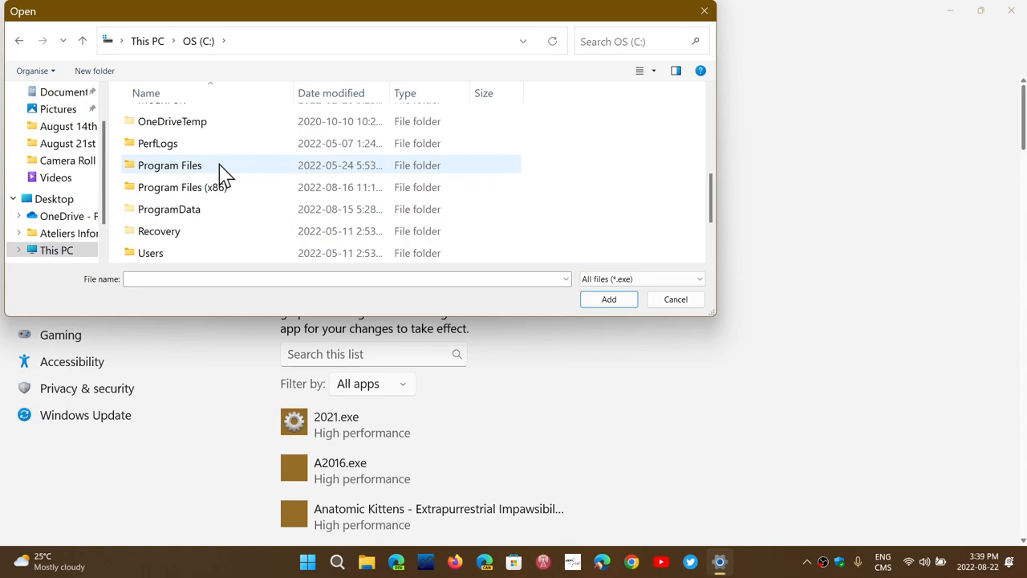
double_click(170, 165)
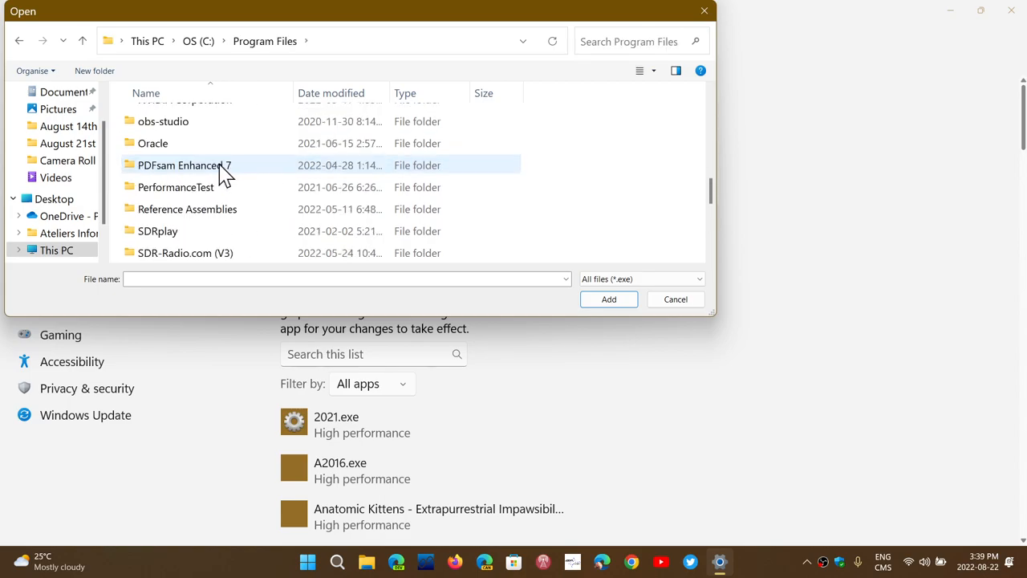
scroll("down", 3)
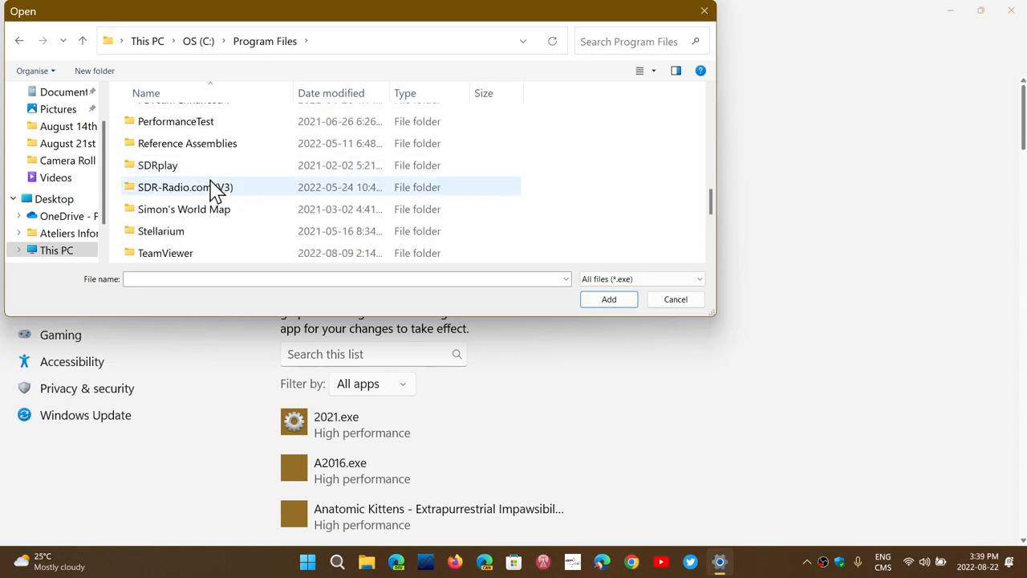
double_click(158, 165)
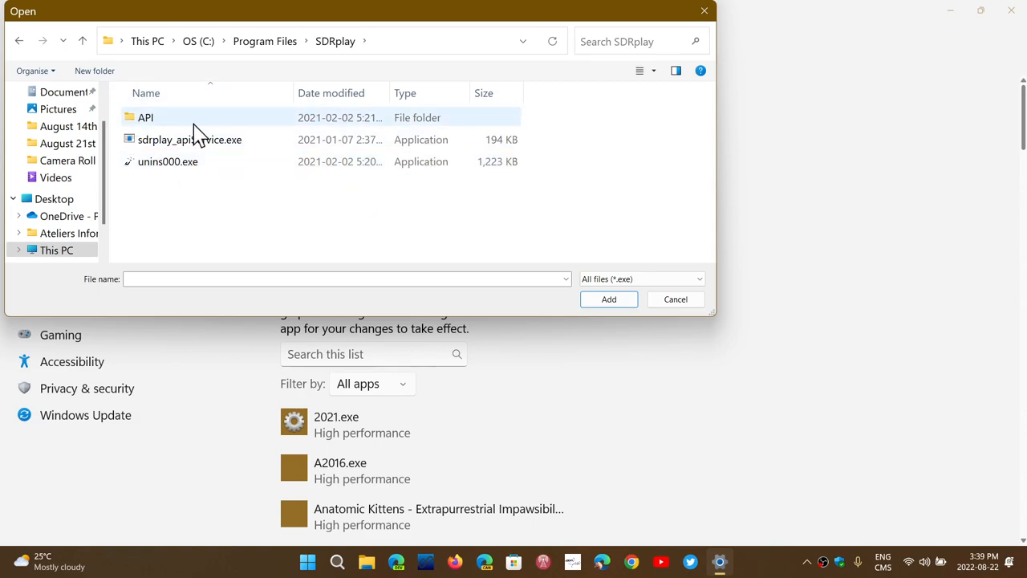
double_click(145, 117)
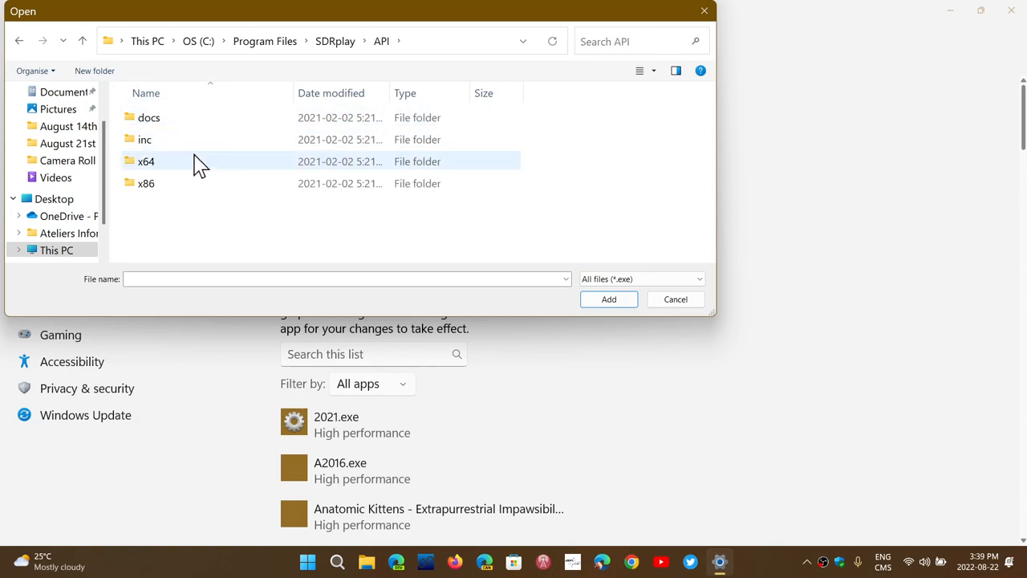
double_click(146, 161)
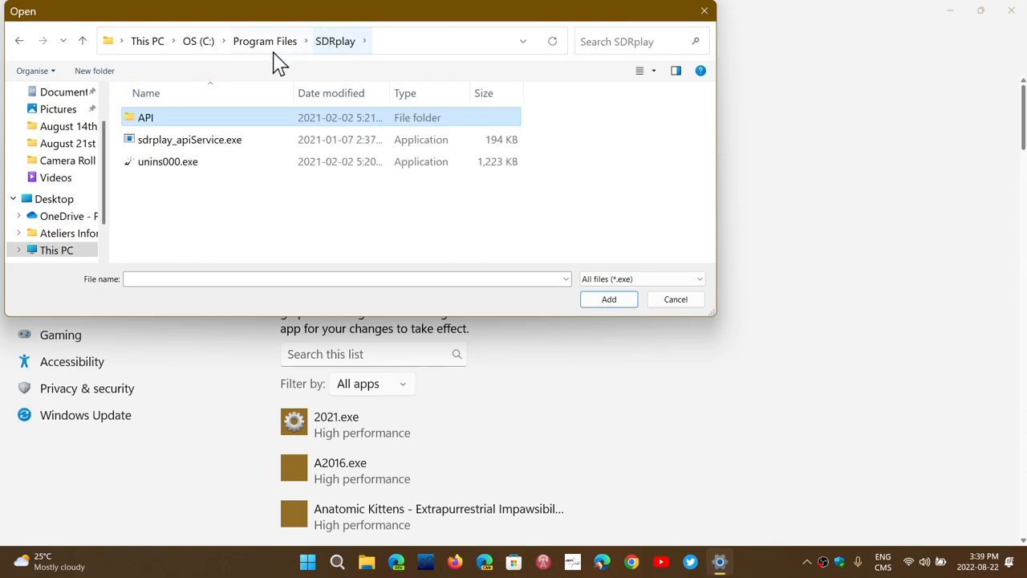
left_click(265, 41)
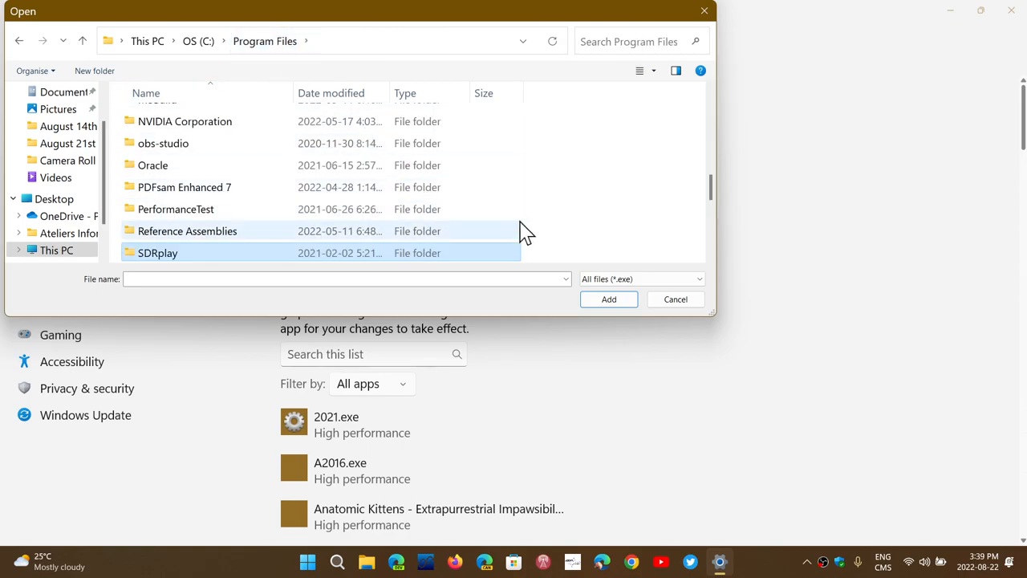
Cancel the file picker and reselect Desktop app as the app type
left_click(674, 299)
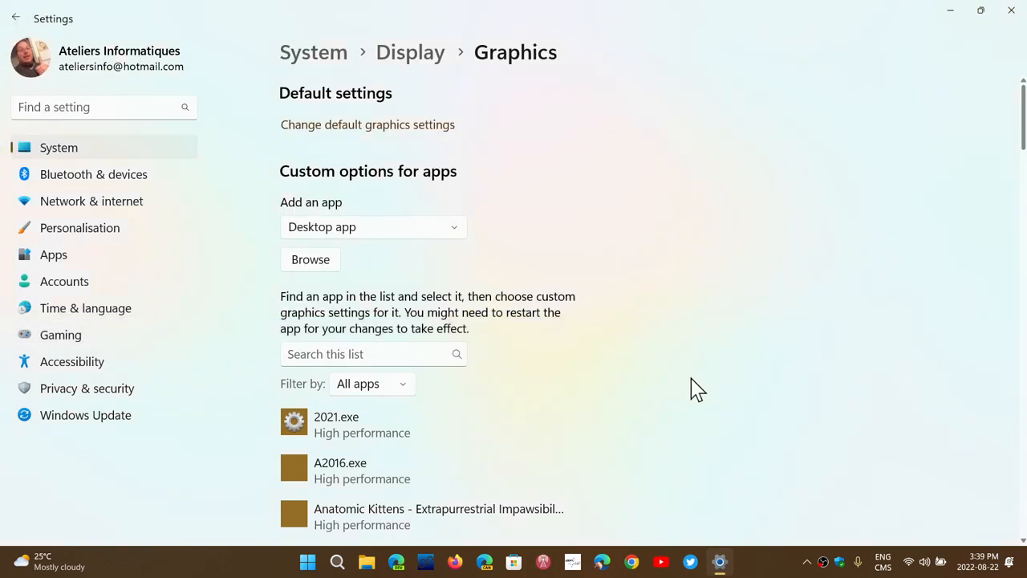
mouse_move(685, 403)
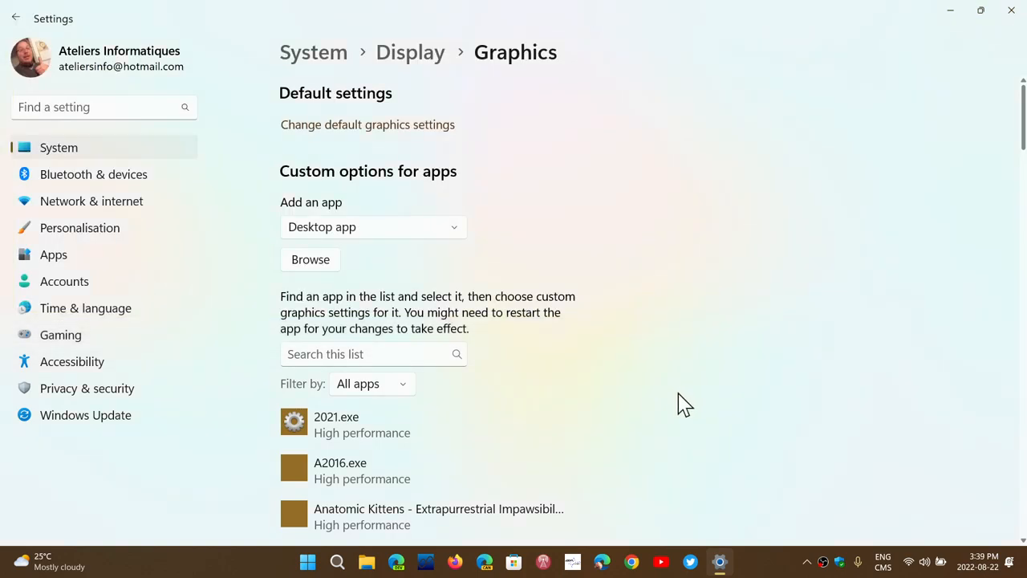
left_click(373, 226)
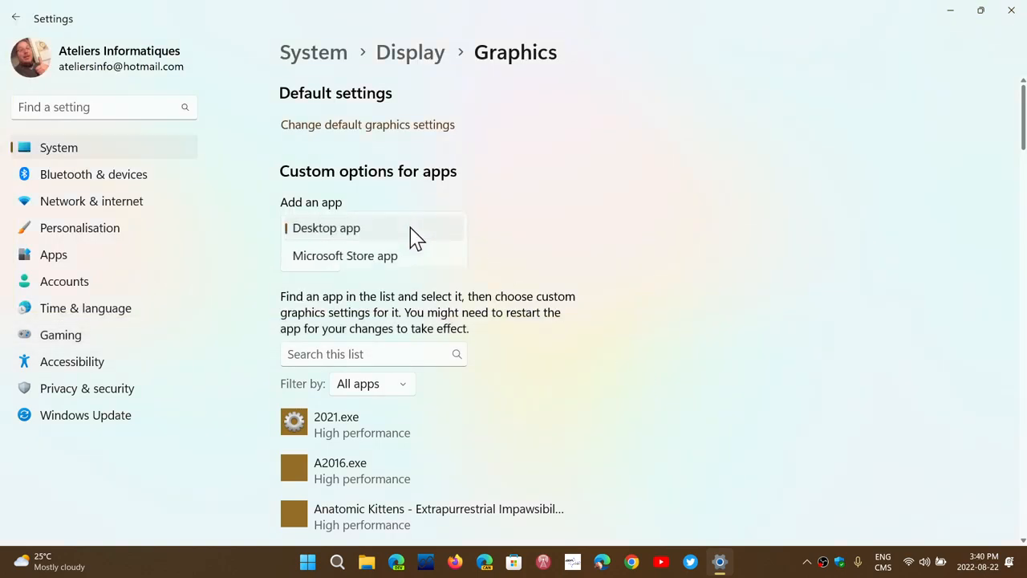
left_click(325, 227)
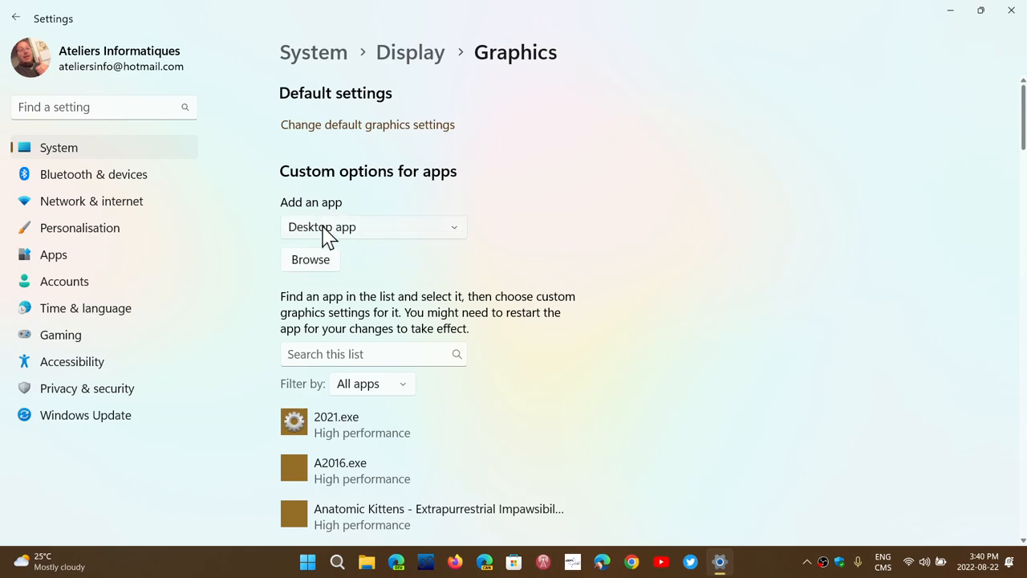
mouse_move(509, 255)
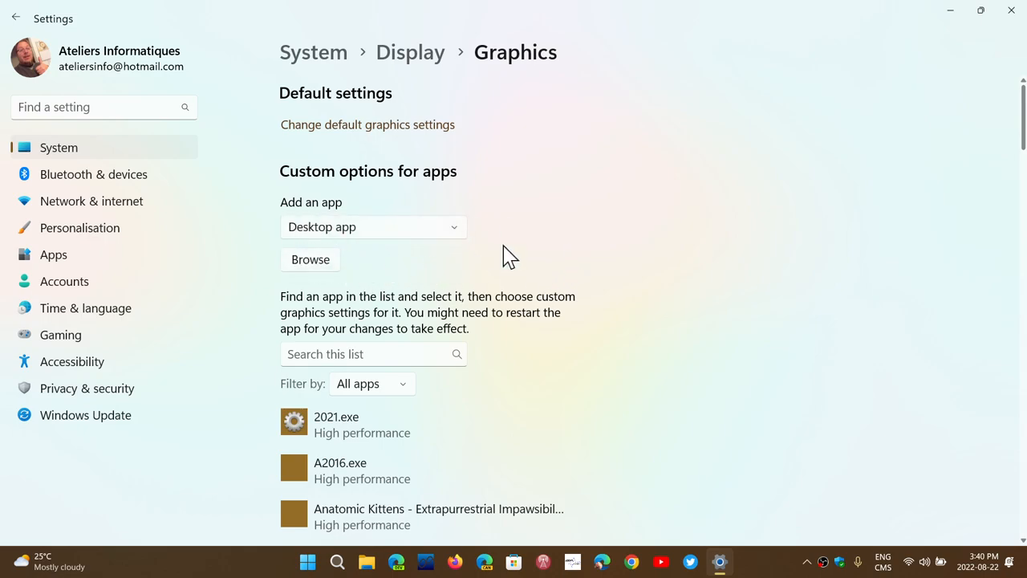
mouse_move(534, 250)
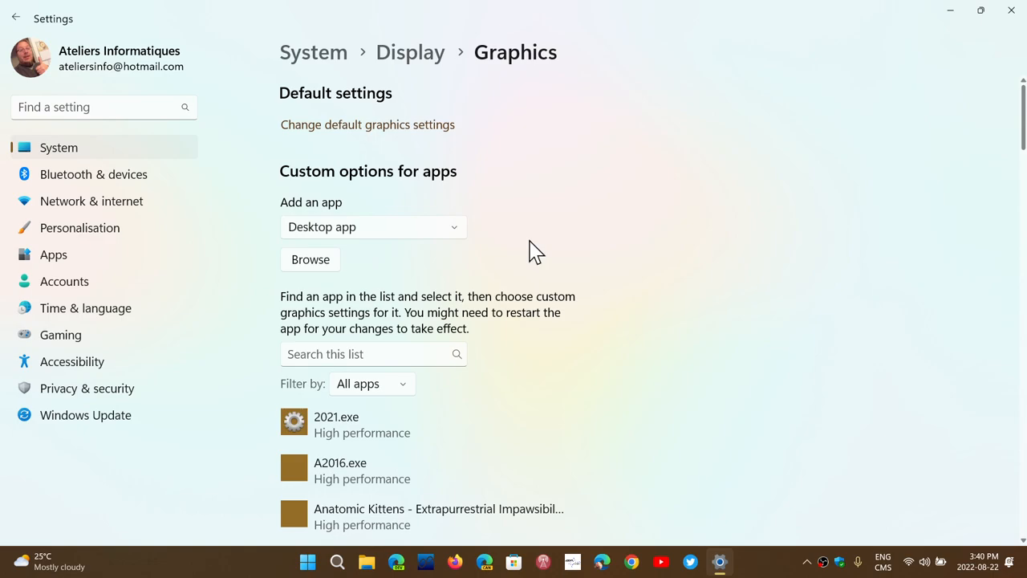
scroll("down", 3)
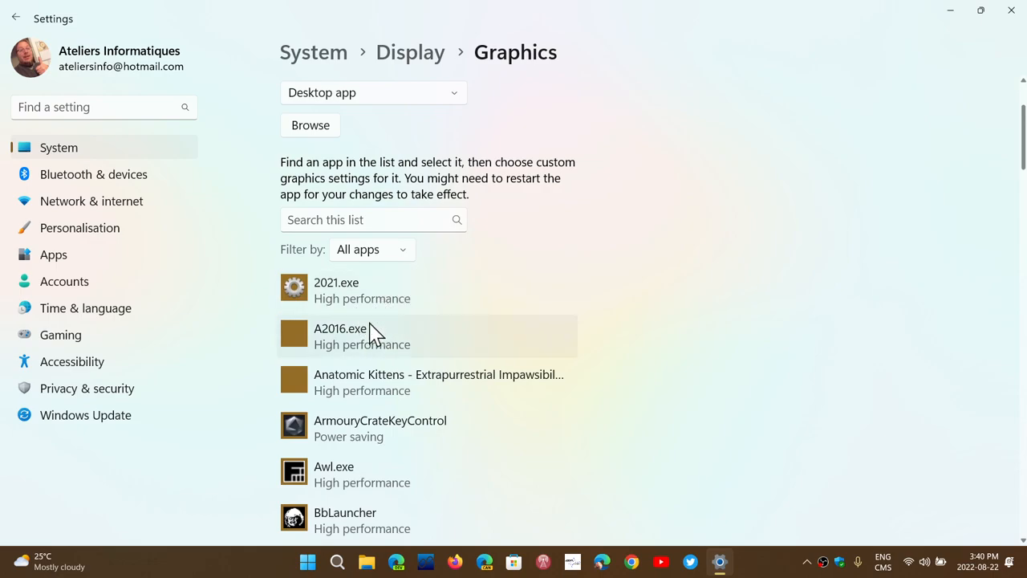
Open and dismiss 2021.exe's graphics preference unchanged, then close Settings
left_click(336, 290)
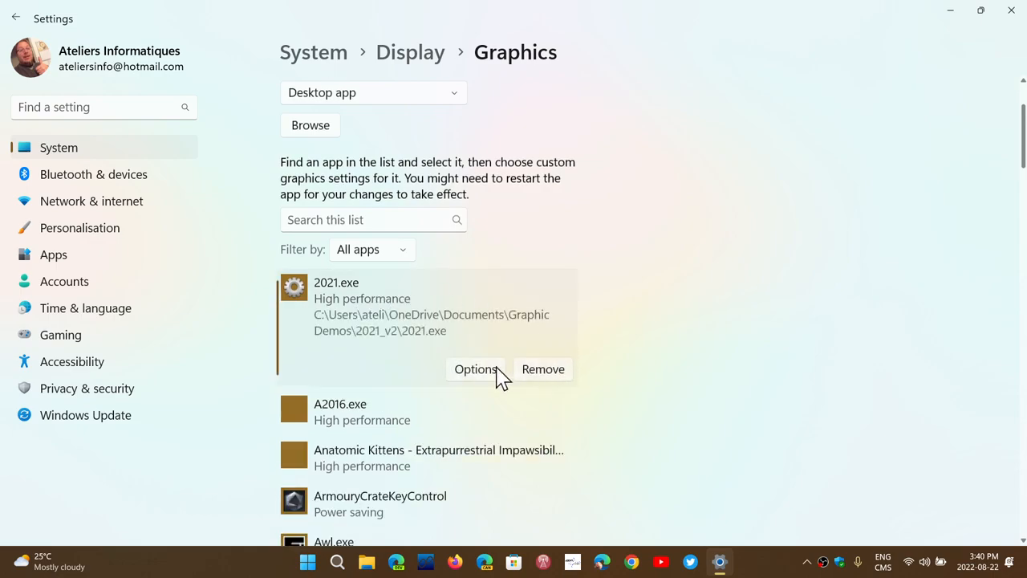
left_click(475, 368)
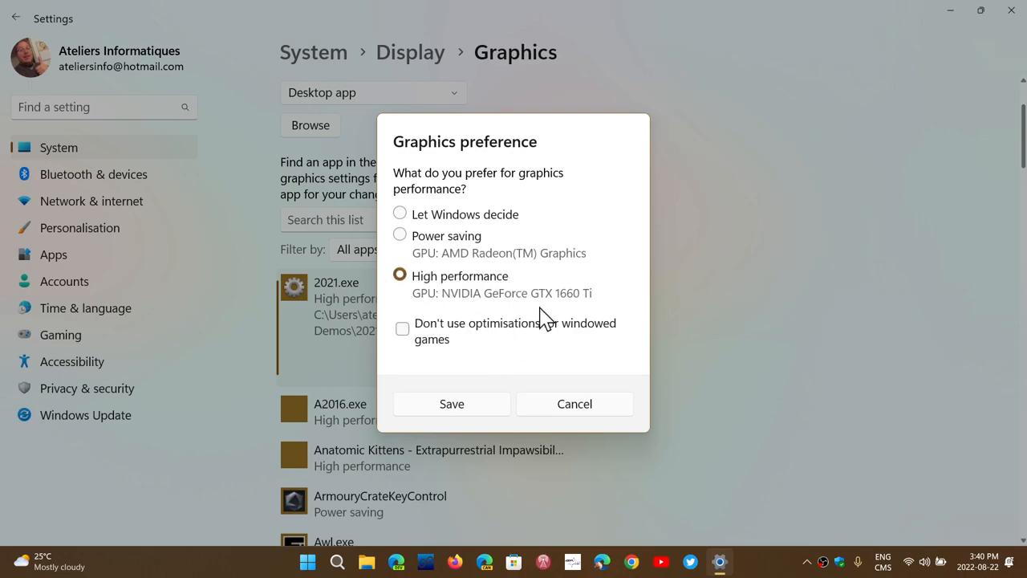
mouse_move(489, 357)
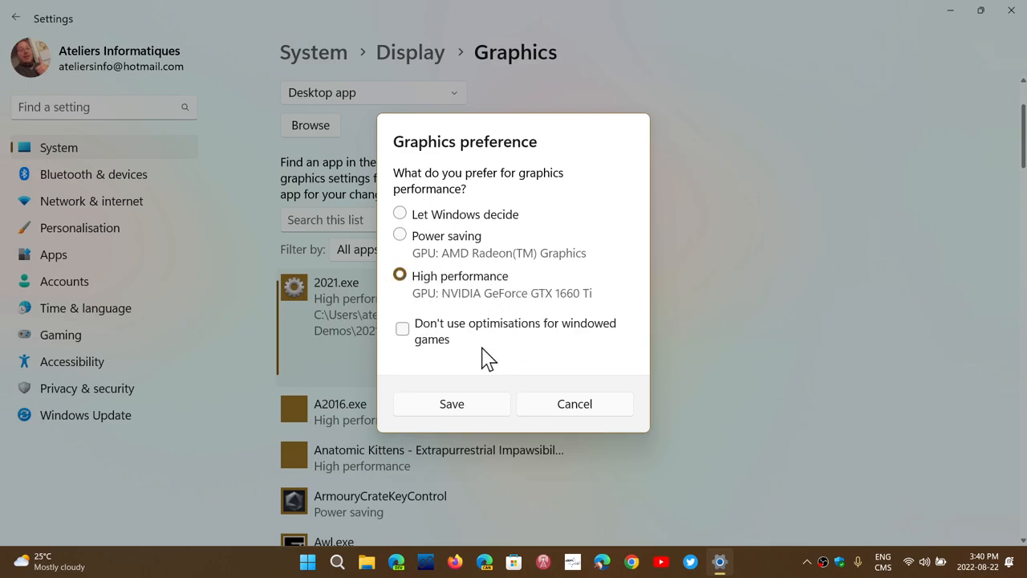
left_click(451, 403)
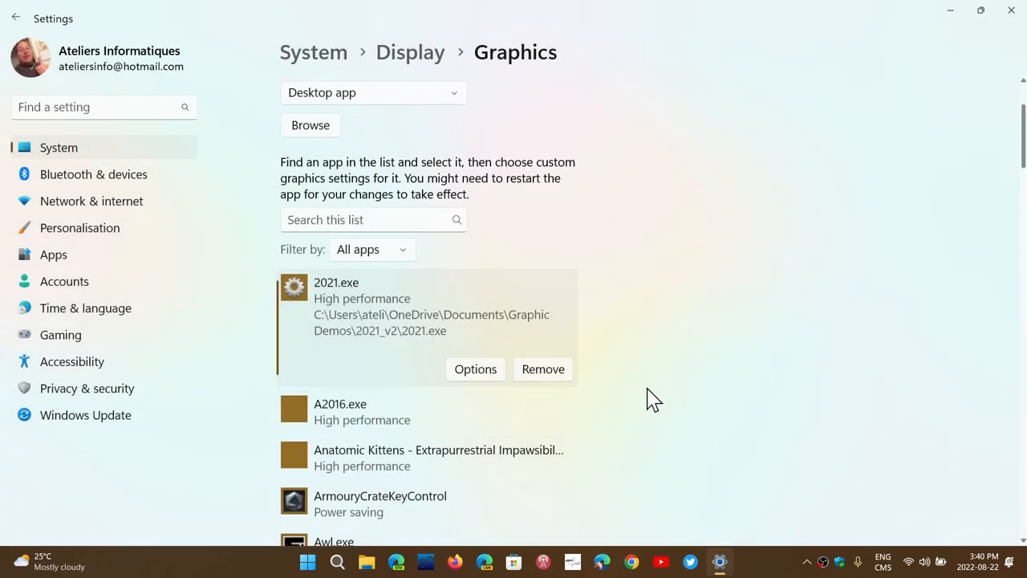
mouse_move(1011, 12)
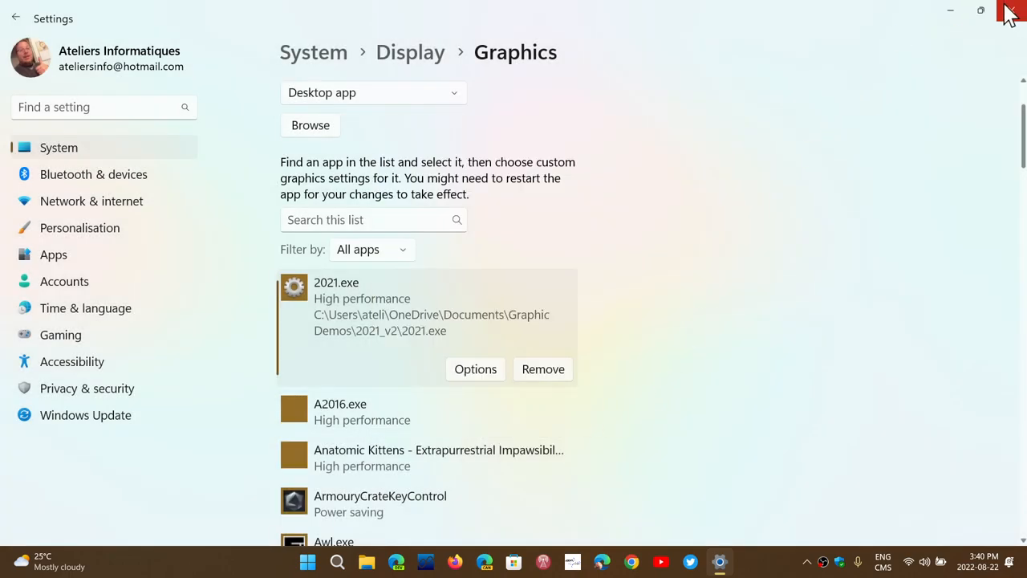
left_click(1010, 11)
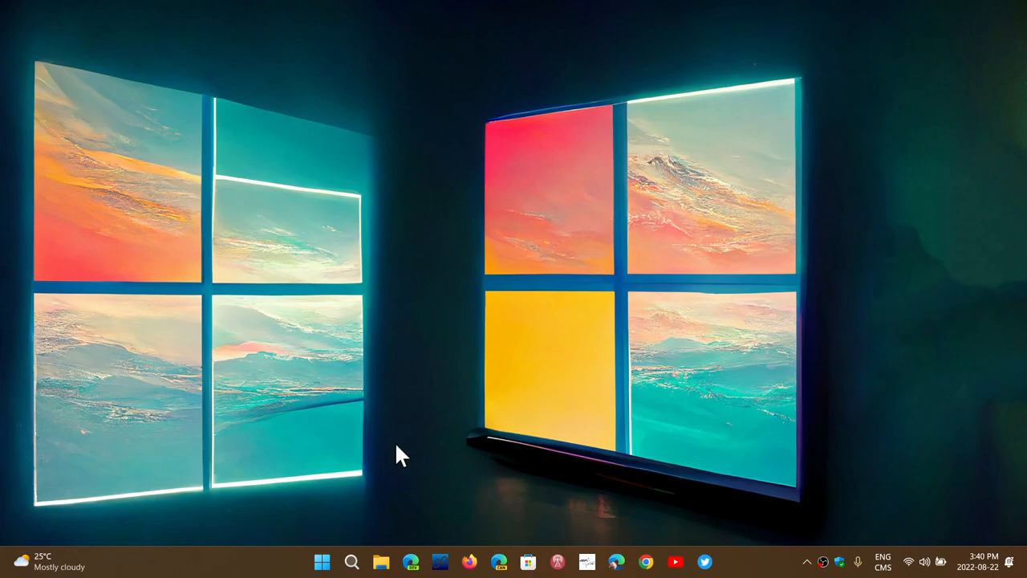